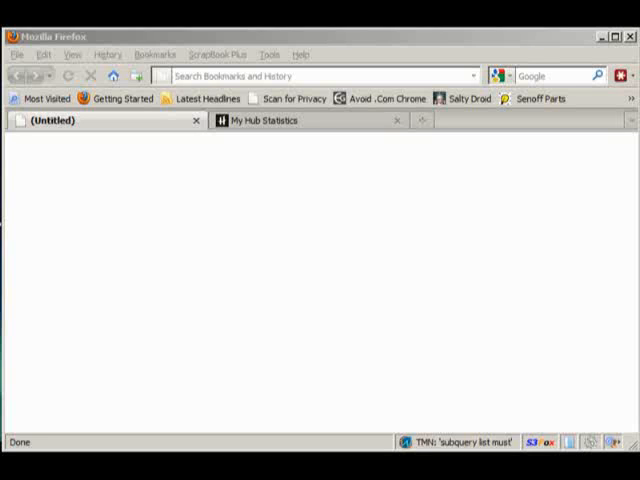
mouse_move(318, 392)
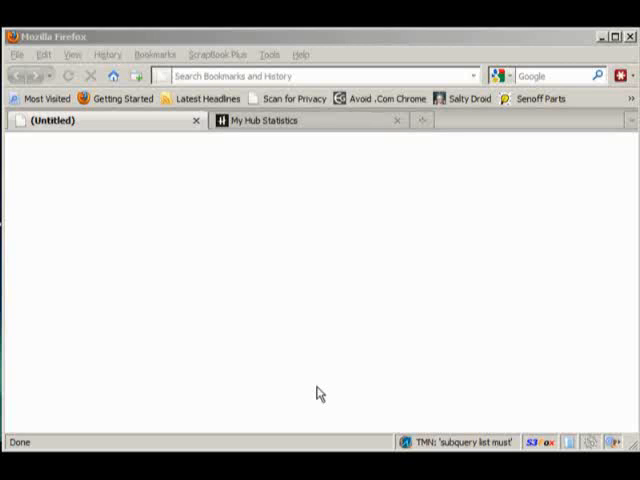
mouse_move(288, 198)
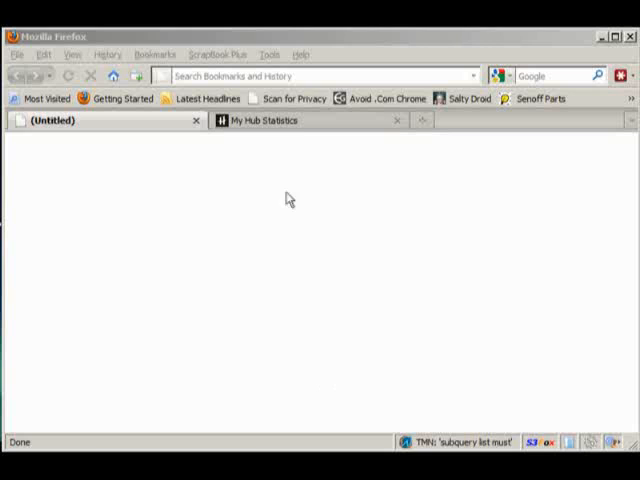
Step: Search the add-ons catalogue for 'scra' and abandon installing the unverified ScrapBook extension
left_click(268, 54)
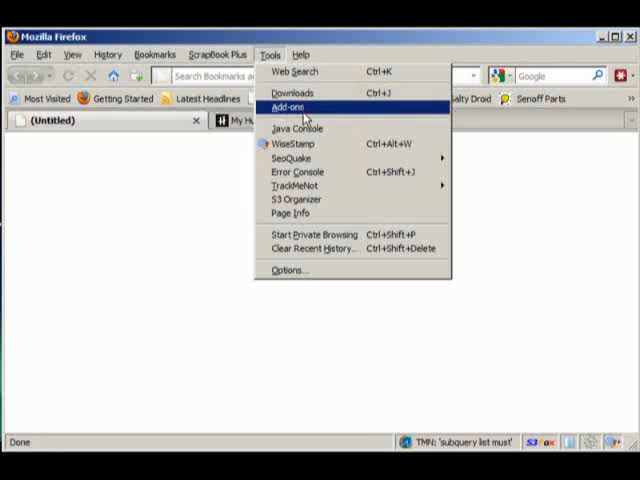
left_click(290, 106)
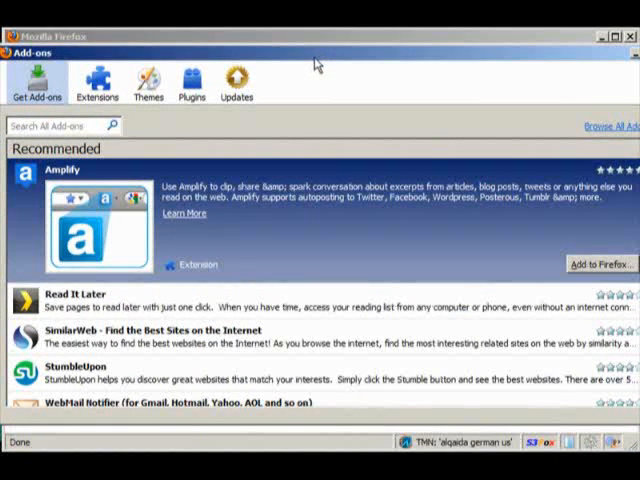
left_click(60, 126)
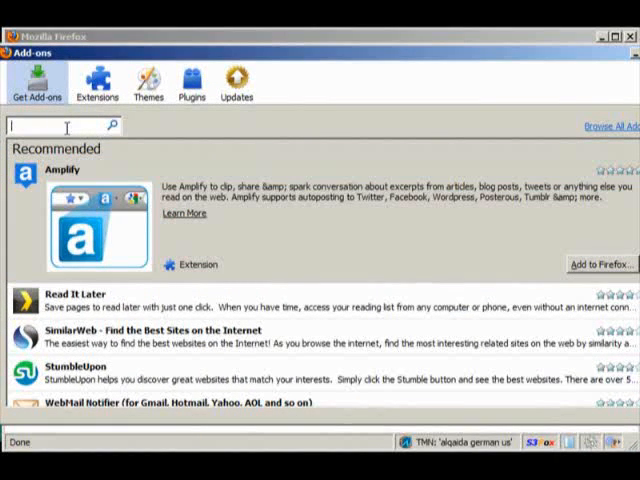
type("scrapbook")
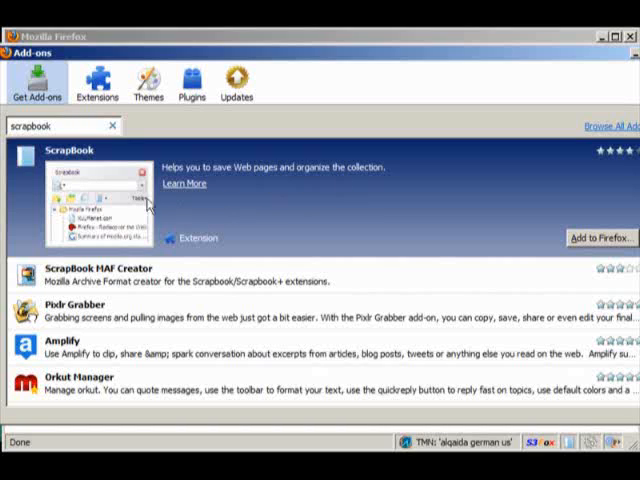
mouse_move(292, 212)
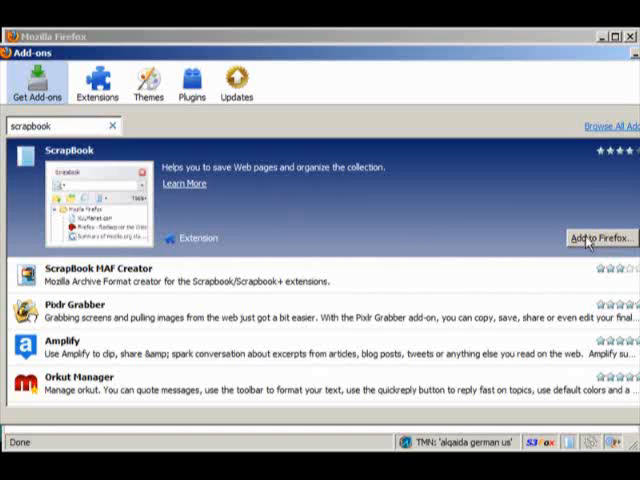
left_click(600, 238)
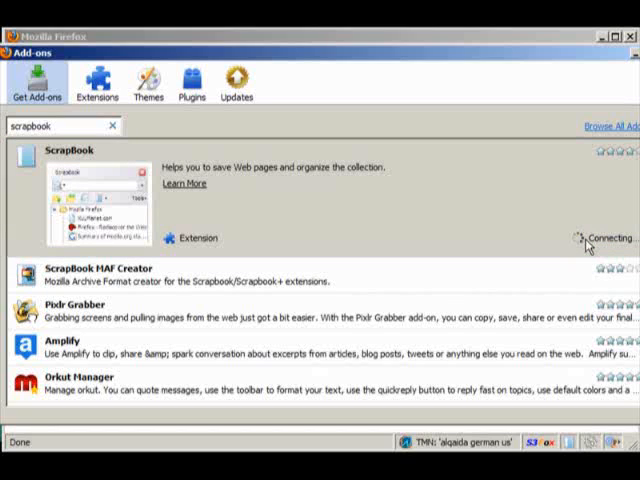
mouse_move(584, 244)
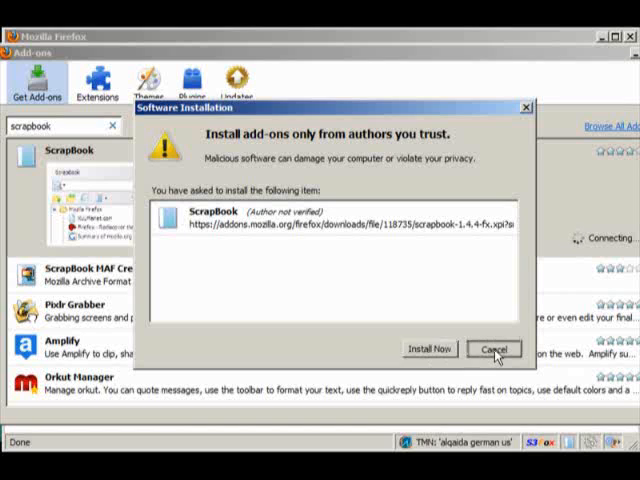
left_click(492, 348)
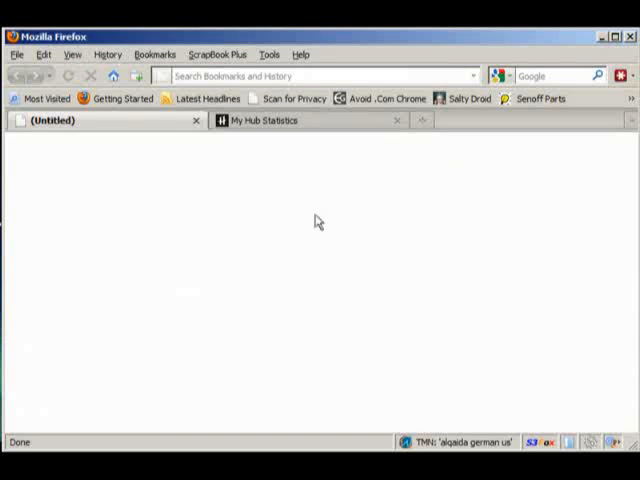
mouse_move(186, 260)
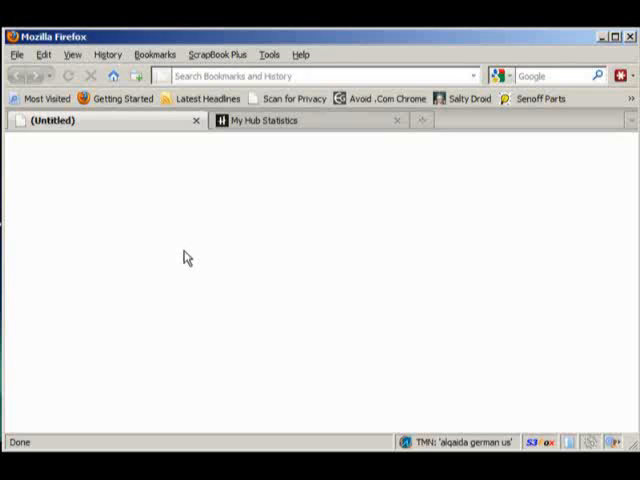
mouse_move(198, 256)
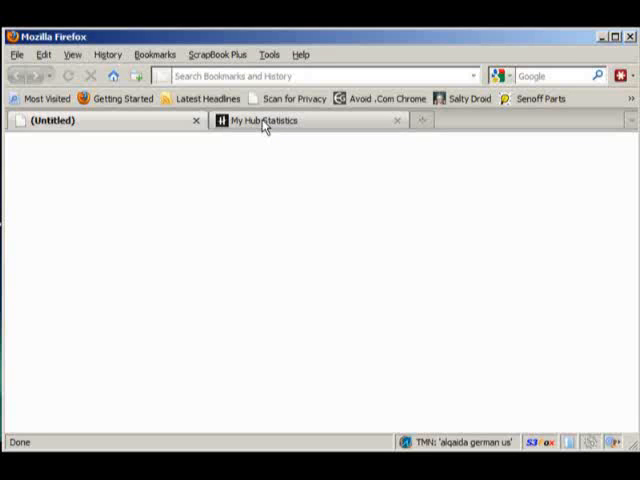
Step: Show My Hub Statistics and scroll through its hubs table of scores, comments and page views
left_click(262, 120)
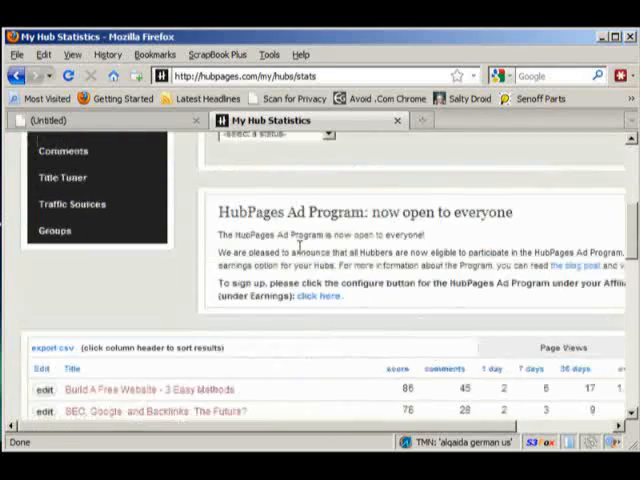
scroll("down", 3)
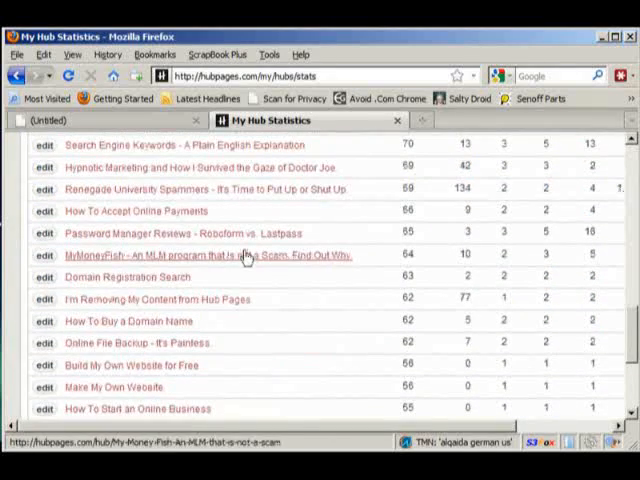
scroll("up", 3)
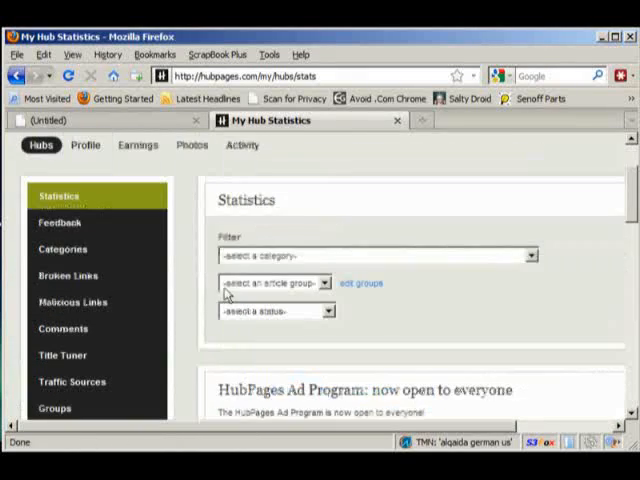
mouse_move(62, 222)
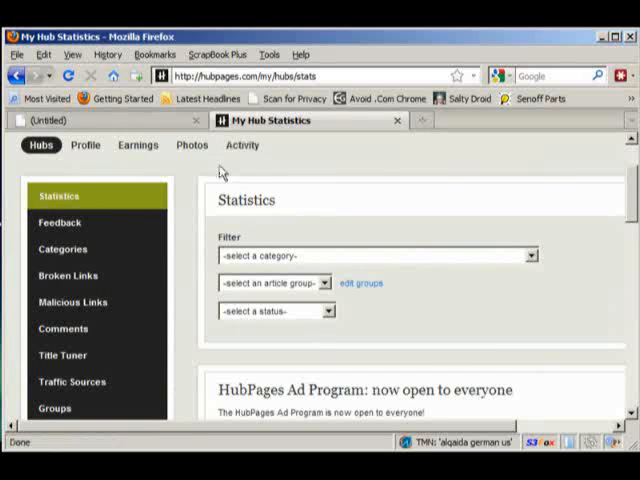
scroll("down", 3)
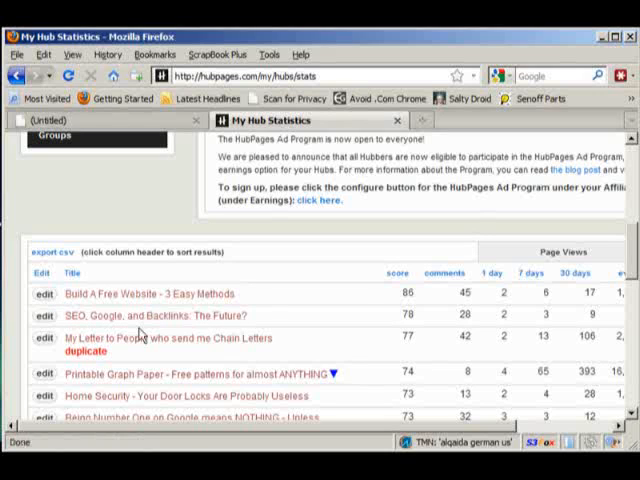
mouse_move(148, 338)
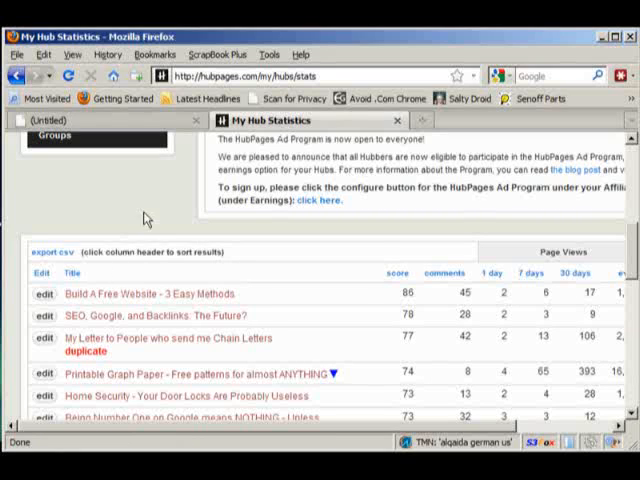
mouse_move(148, 210)
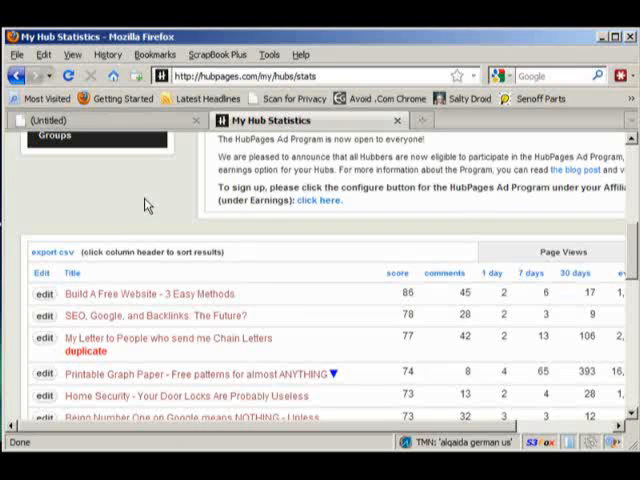
Step: Choose ScrapBook's Capture Page As... for the stats page from its context menu
right_click(144, 204)
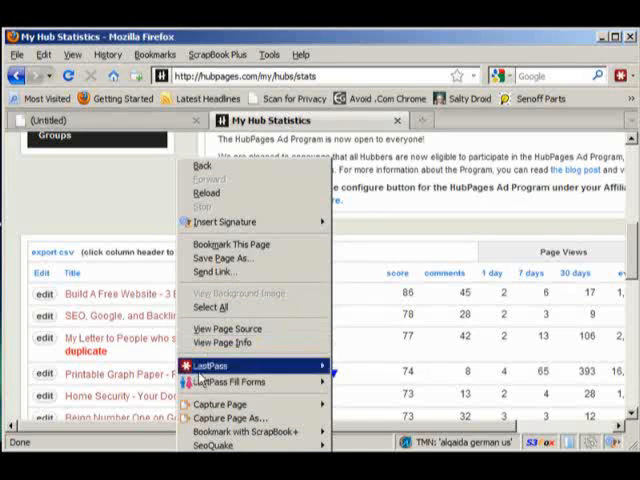
mouse_move(230, 416)
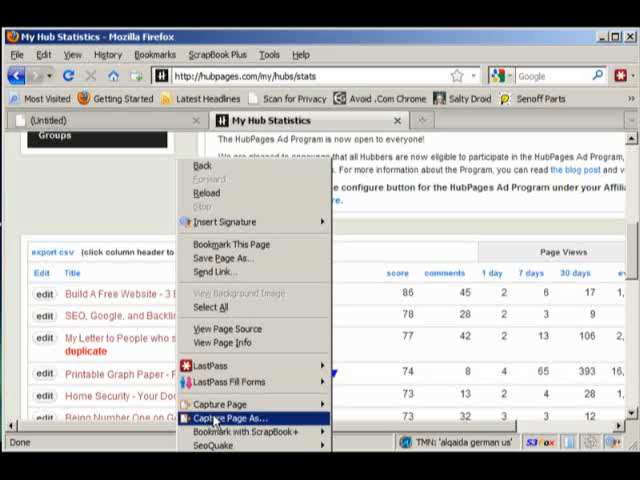
left_click(228, 416)
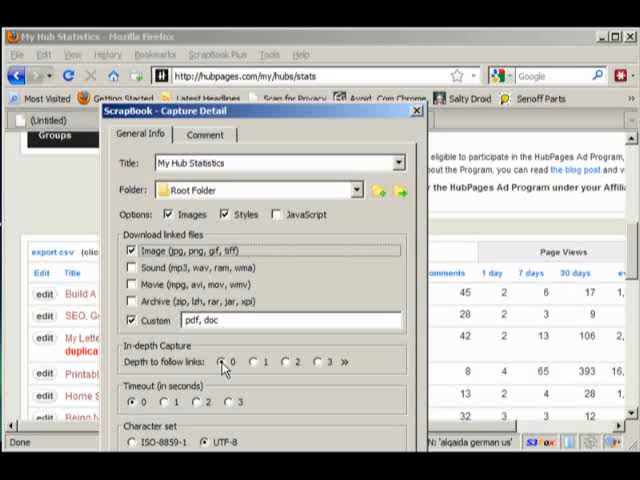
Step: Set the capture to also follow pages linked from the stats page, keeping images and styles on
left_click(258, 362)
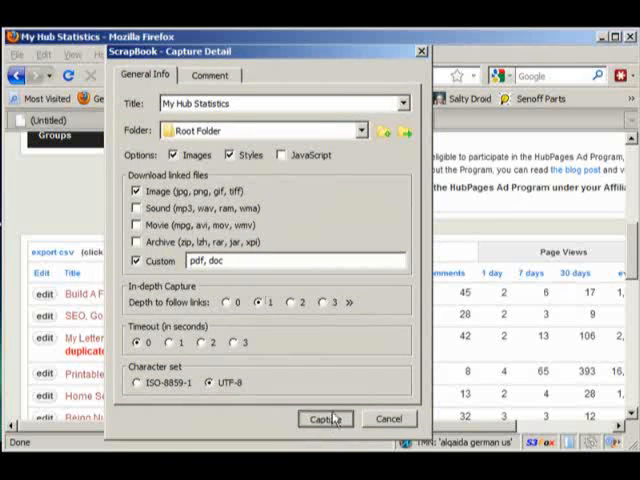
Step: Start the capture and review the queued list of linked HubPages URLs, all ticked
left_click(324, 420)
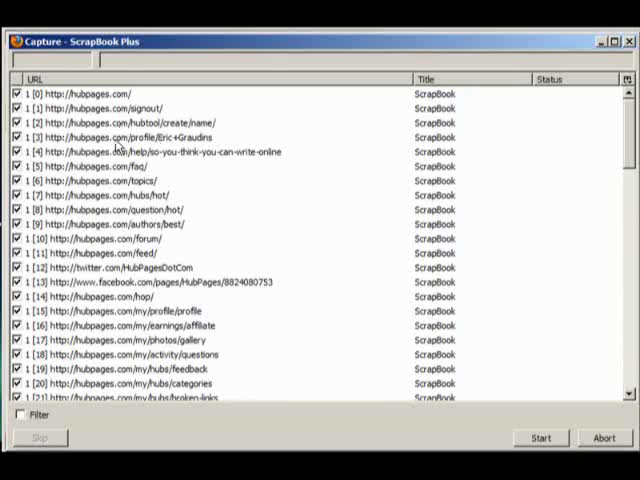
mouse_move(122, 196)
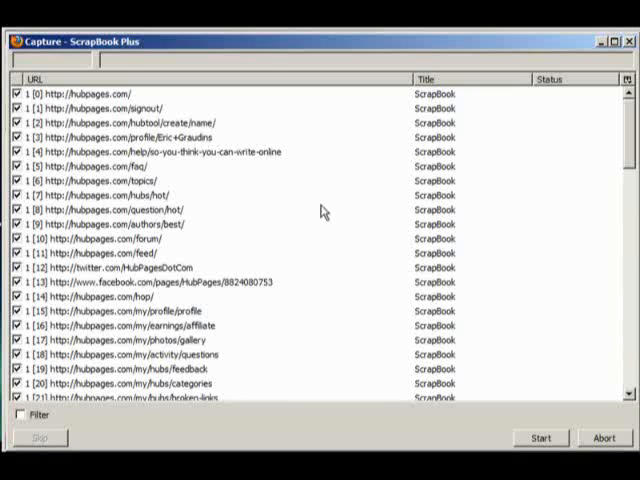
mouse_move(536, 218)
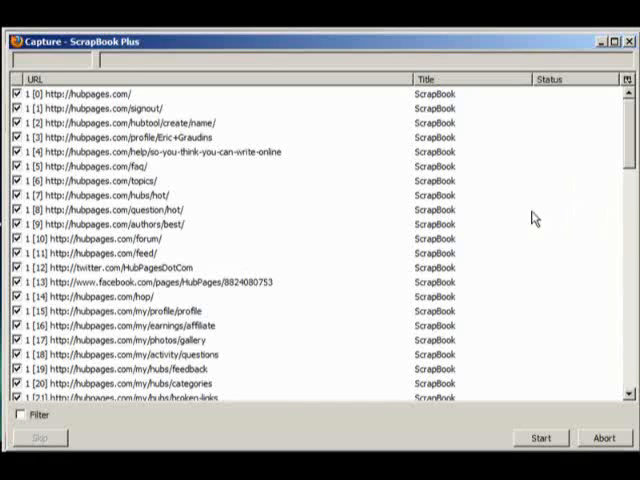
mouse_move(564, 228)
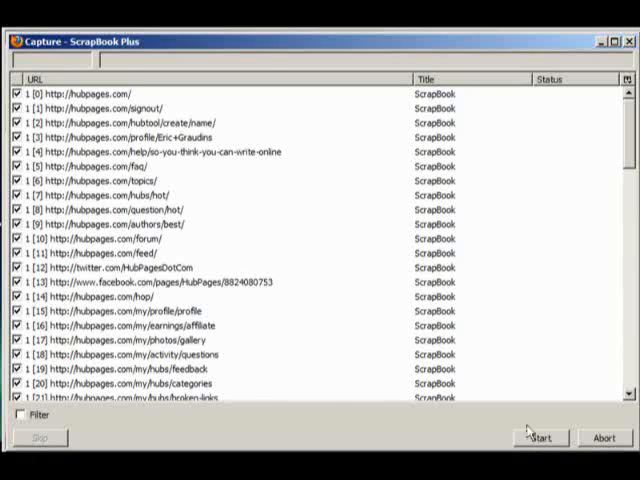
mouse_move(528, 432)
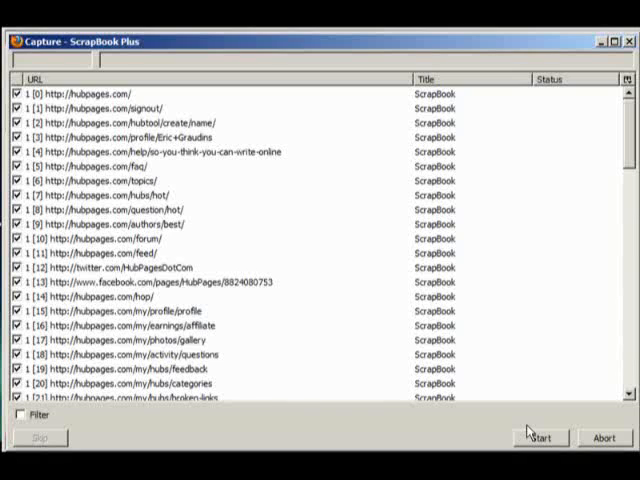
scroll("down", 3)
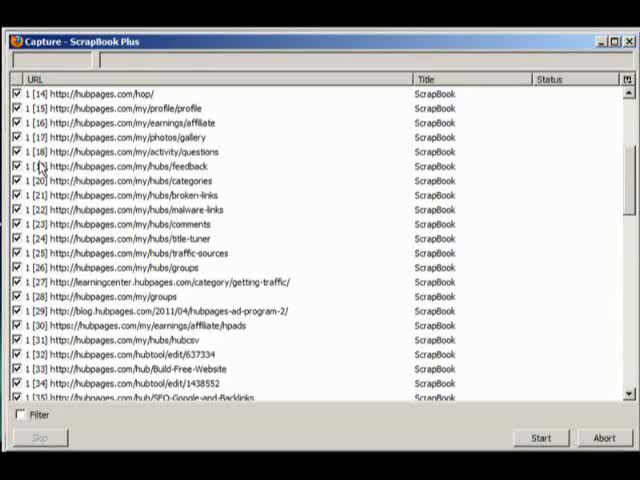
scroll("down", 3)
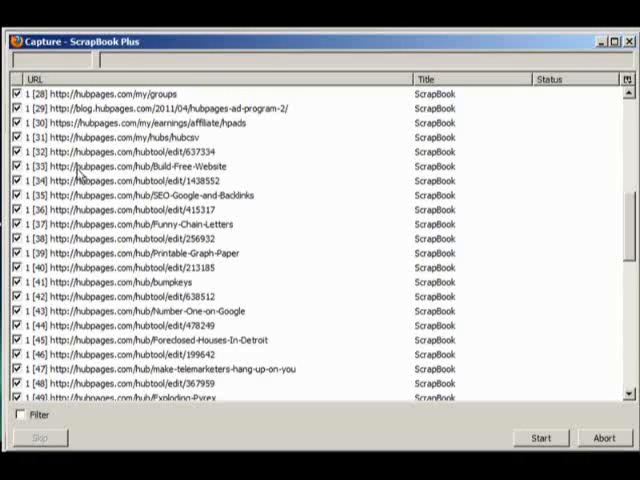
mouse_move(138, 170)
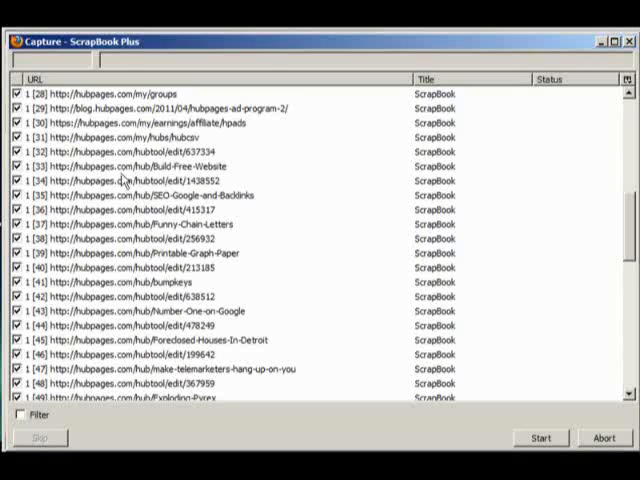
mouse_move(142, 192)
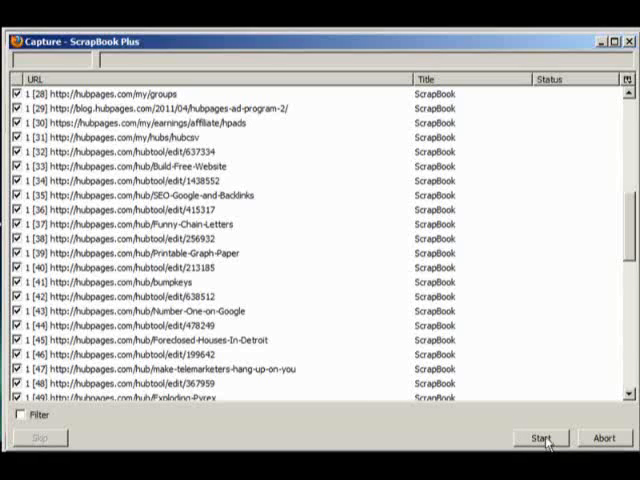
Step: Start downloading all 87 listed HubPages URLs to disk
left_click(542, 438)
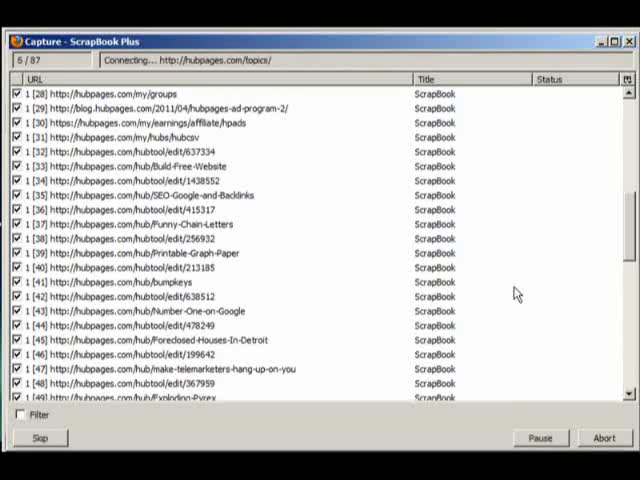
mouse_move(584, 352)
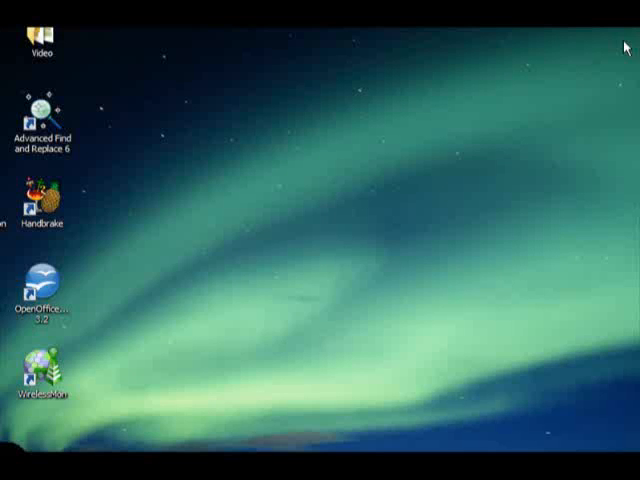
mouse_move(148, 362)
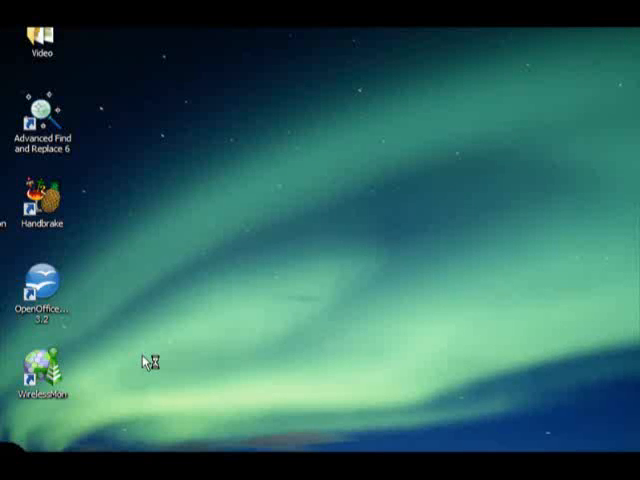
mouse_move(236, 30)
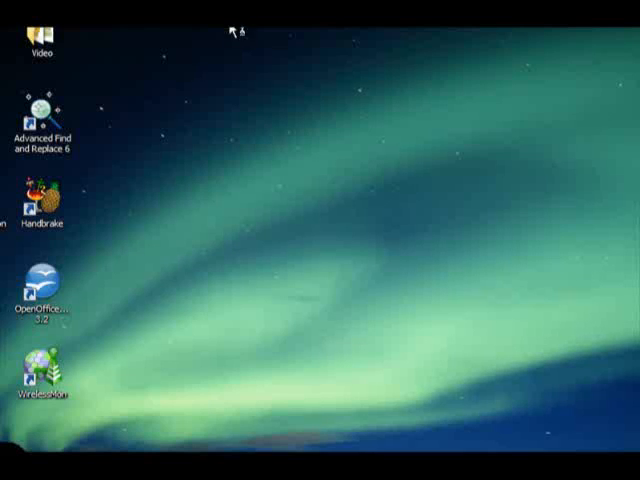
mouse_move(250, 160)
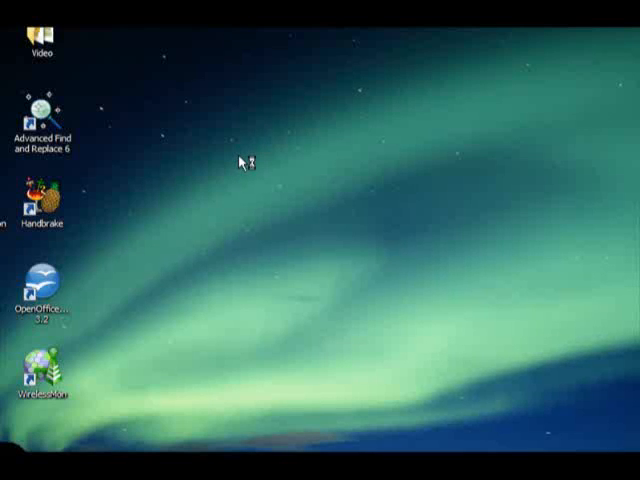
mouse_move(228, 210)
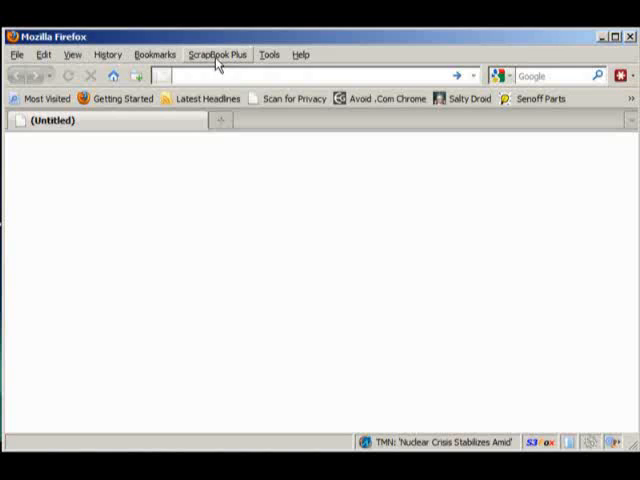
Step: Open the saved My Hub Statistics page from the ScrapBook Plus menu as a local file
left_click(216, 54)
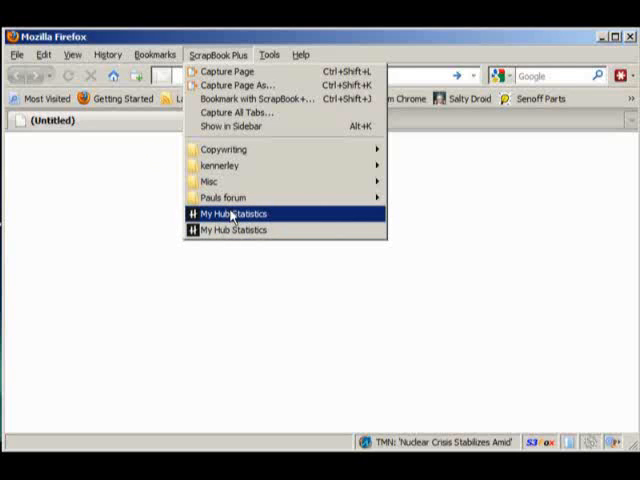
left_click(232, 212)
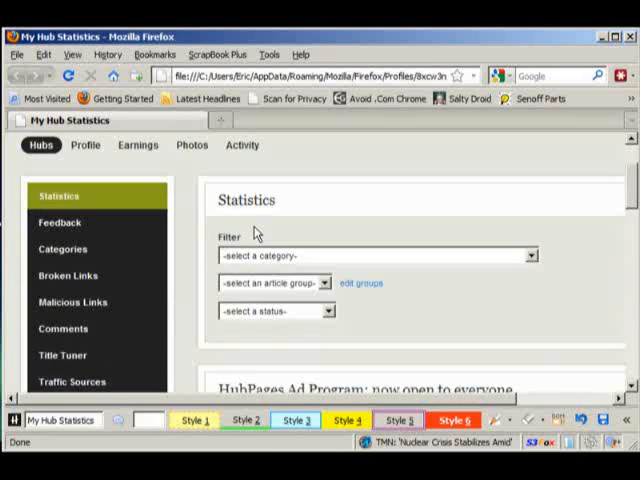
Step: Scroll the offline stats page down to the hub table with scores and page views
scroll("down", 3)
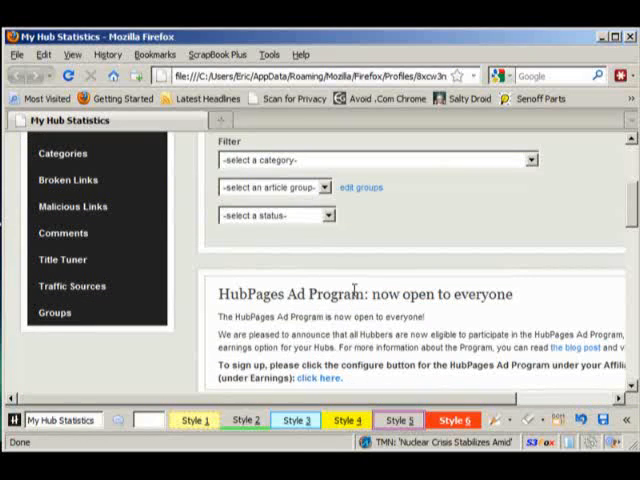
scroll("down", 3)
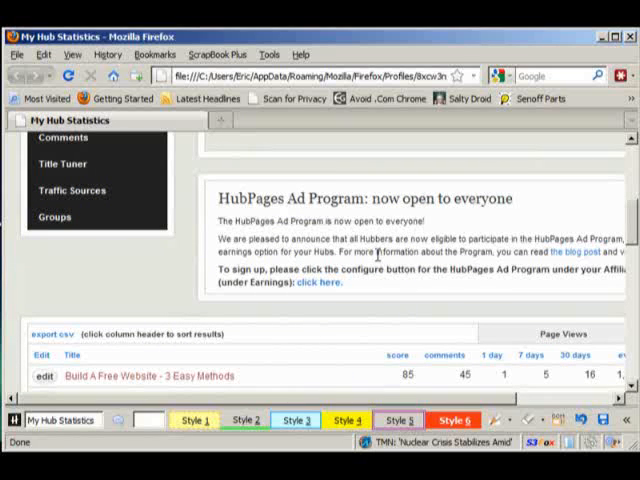
mouse_move(324, 348)
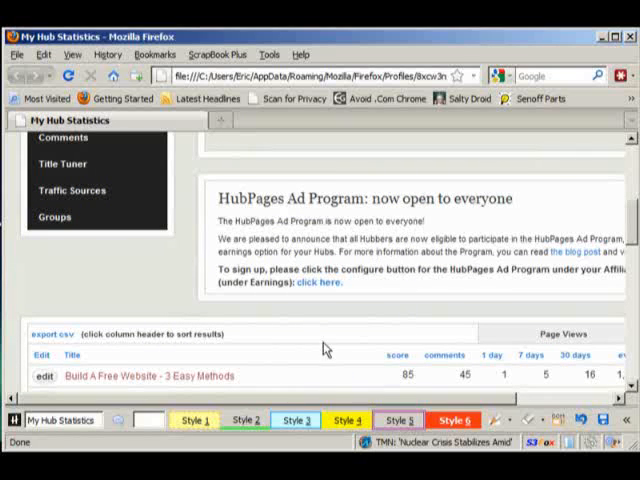
scroll("down", 3)
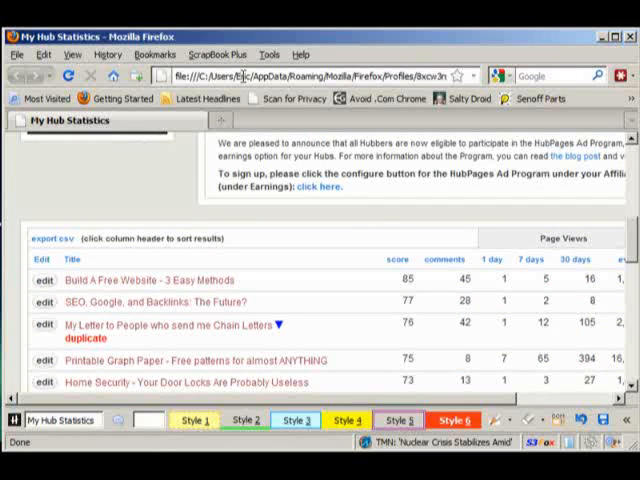
mouse_move(176, 86)
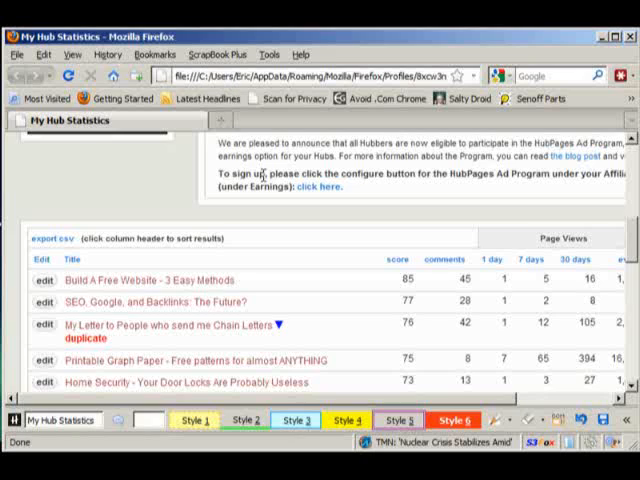
mouse_move(296, 242)
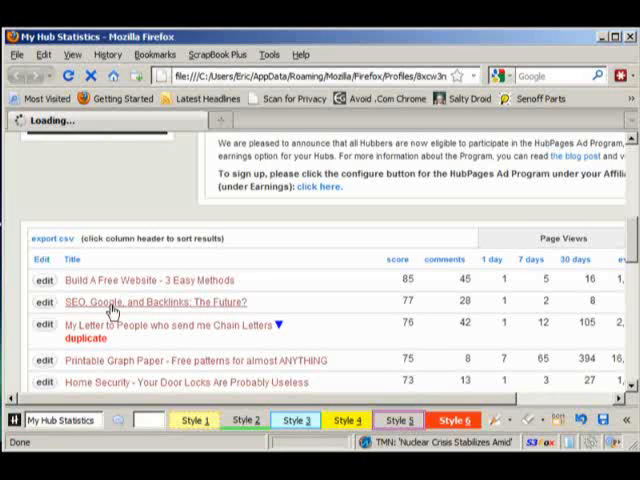
Step: Open the saved 'SEO, Google, and Backlinks: The Future?' hub from the offline table and look through it
left_click(160, 302)
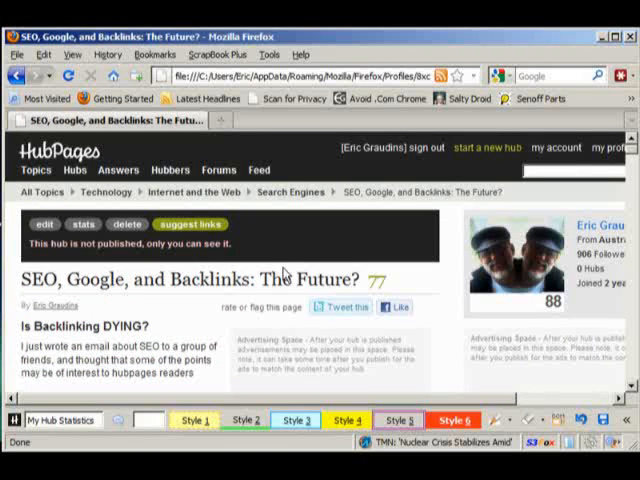
scroll("down", 3)
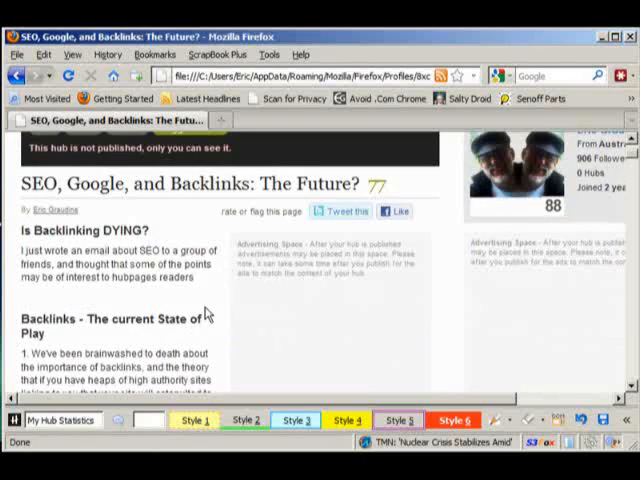
mouse_move(240, 308)
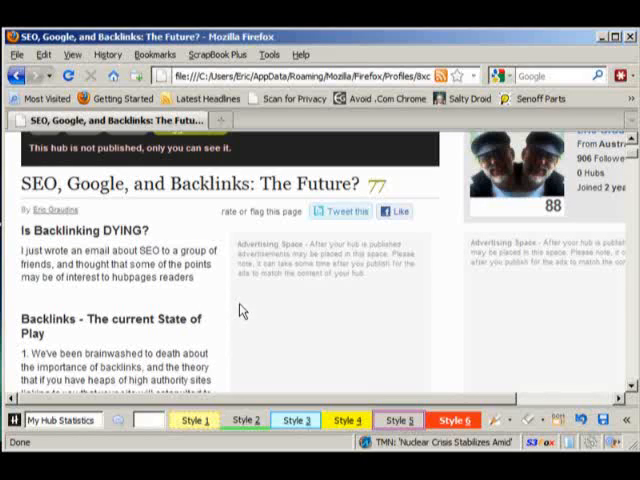